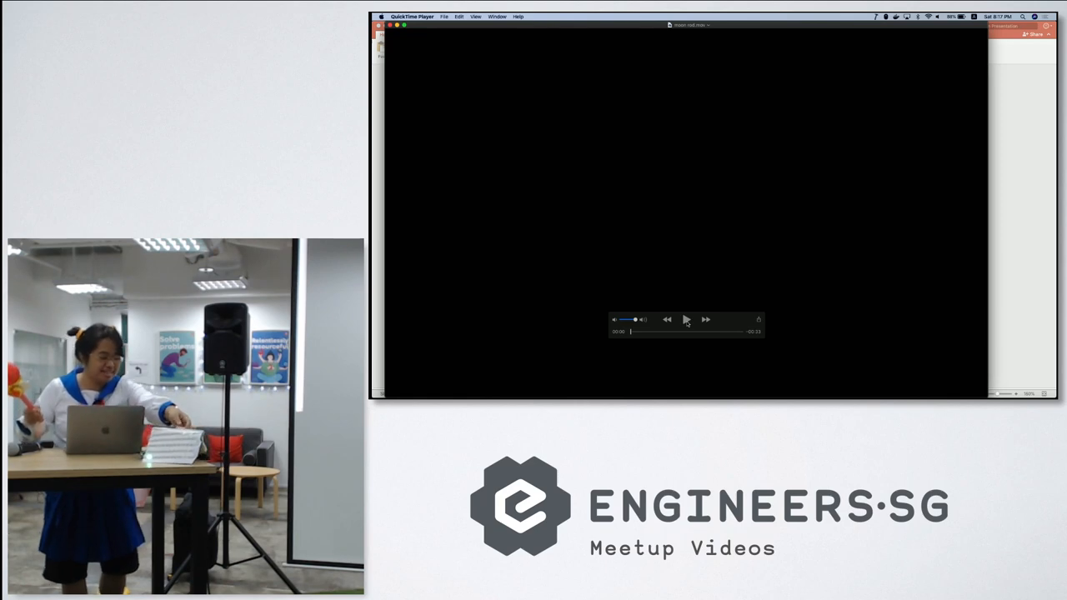
Play the Sailor Moon clip, stop and restart it so the transformation plays from the start.
click(688, 321)
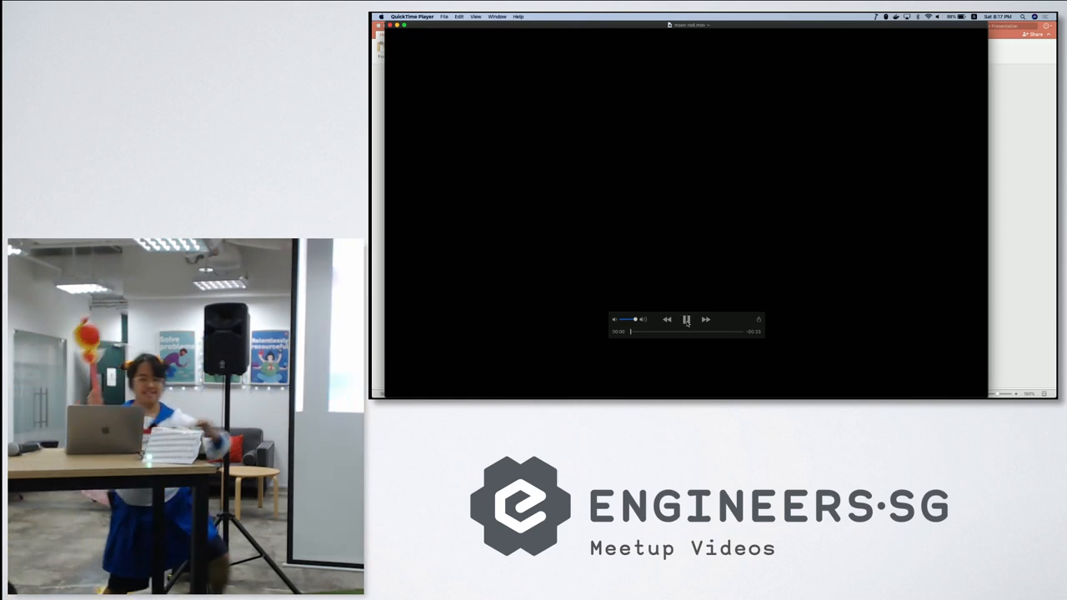
click(688, 319)
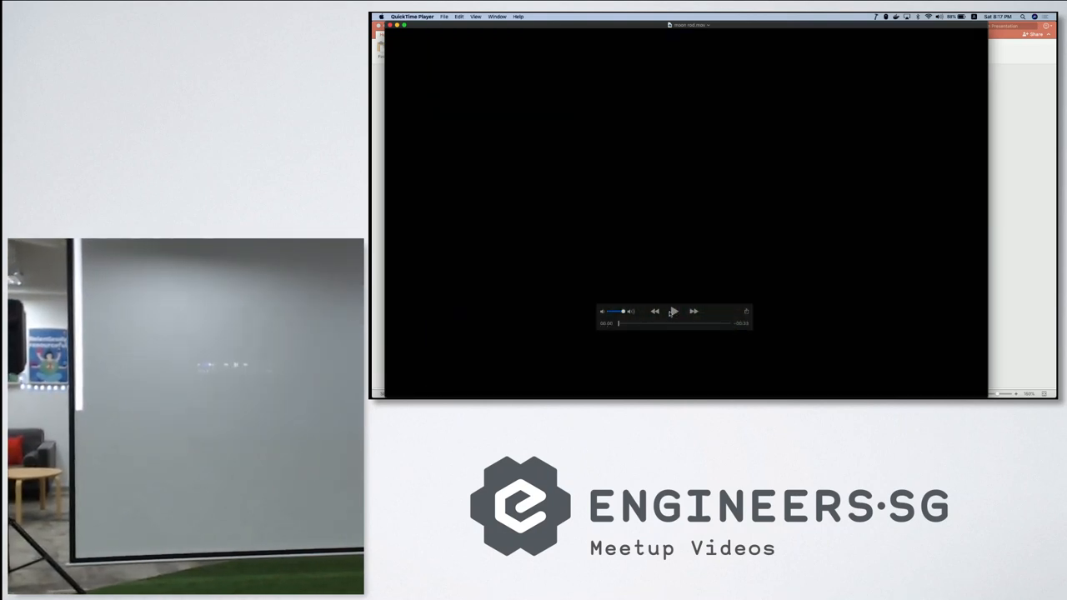
click(674, 312)
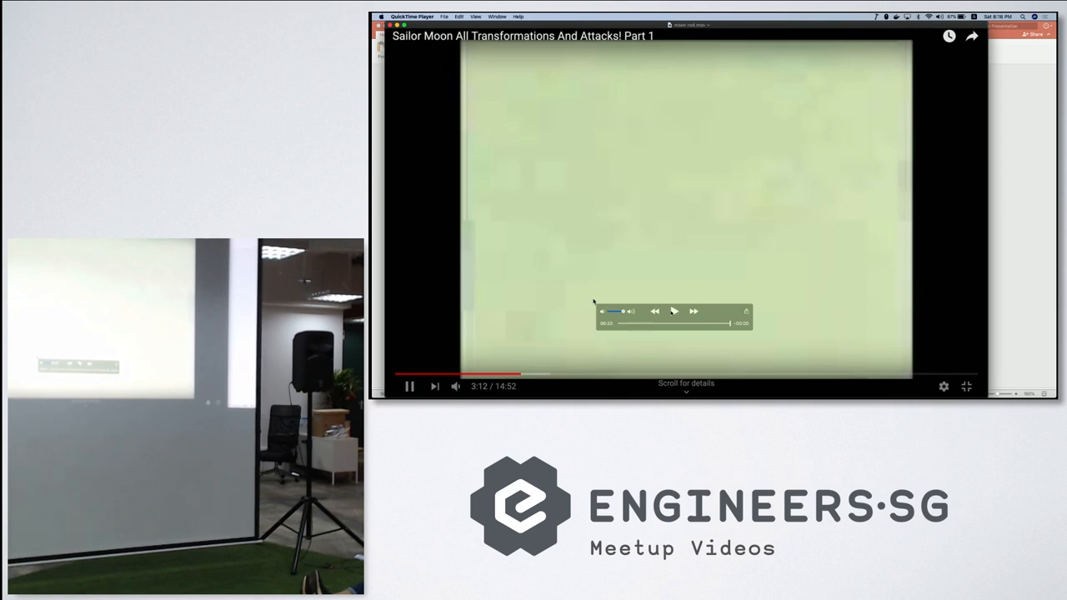
mouse_move(784, 357)
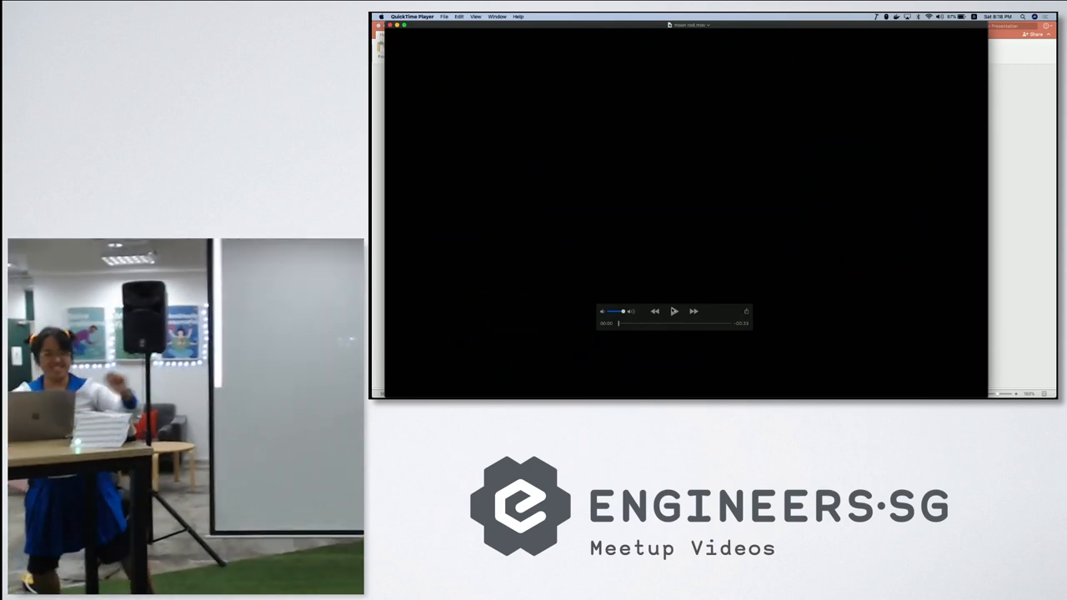
click(674, 312)
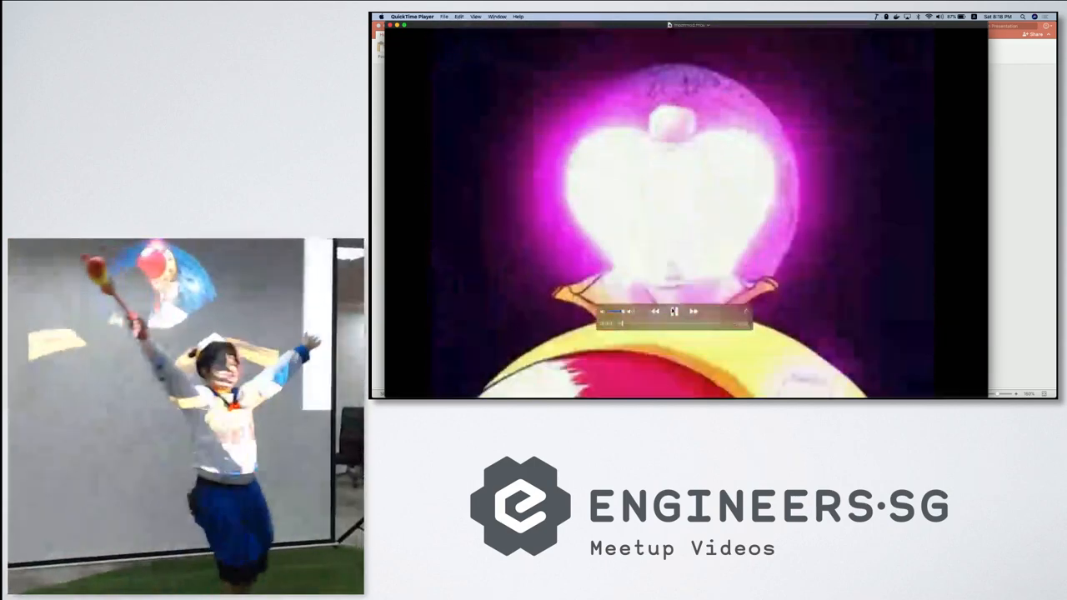